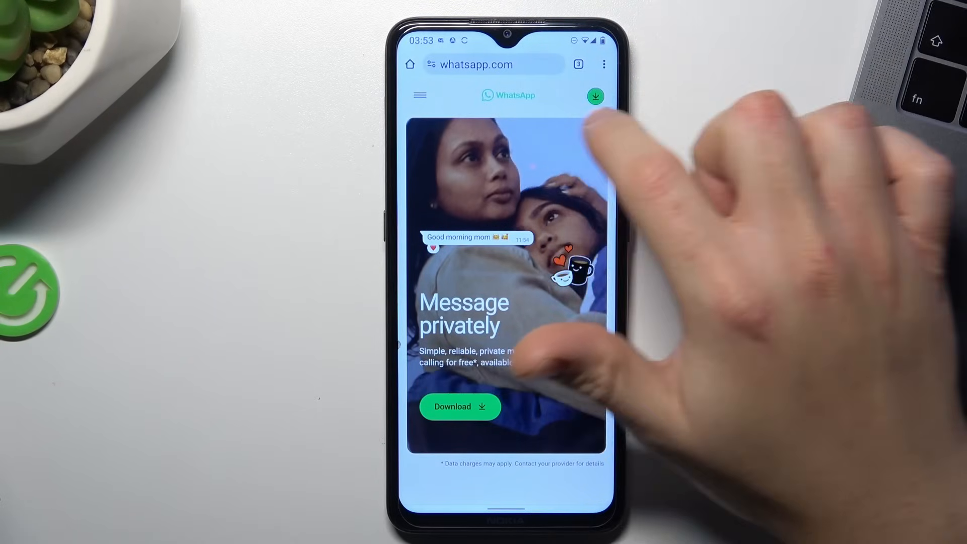
Put Chrome's address bar on whatsapp.com into editing mode.
click(604, 64)
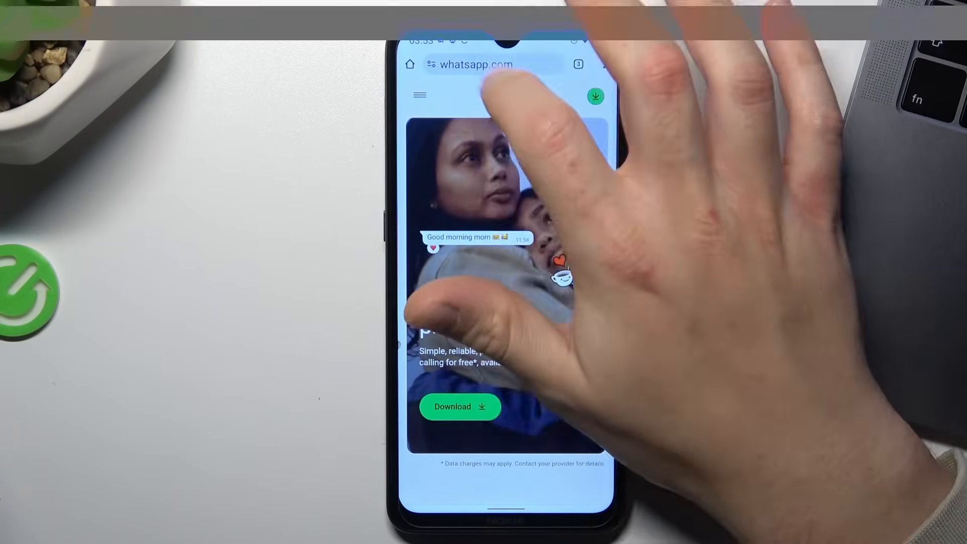
click(487, 64)
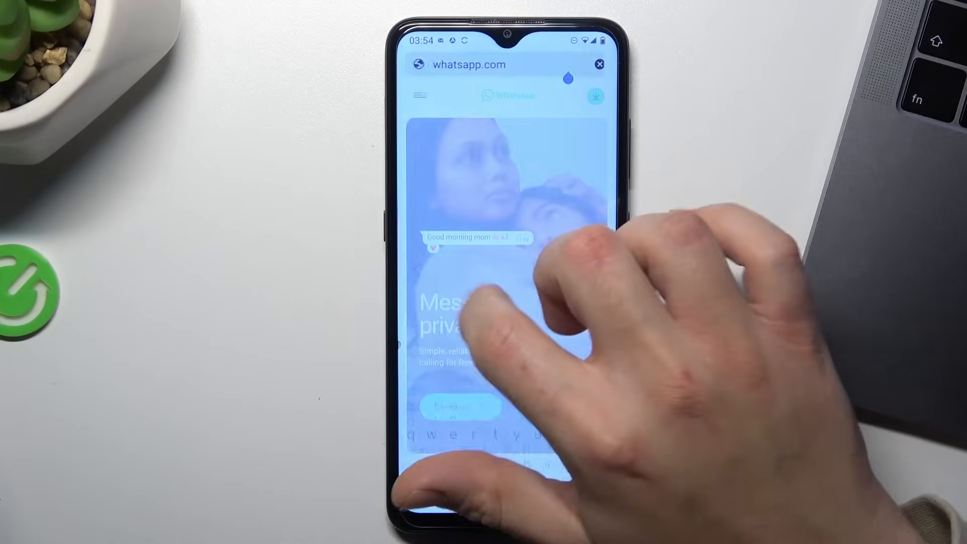
Enable Desktop site from Chrome's menu so web.whatsapp.com shows its QR code.
click(595, 97)
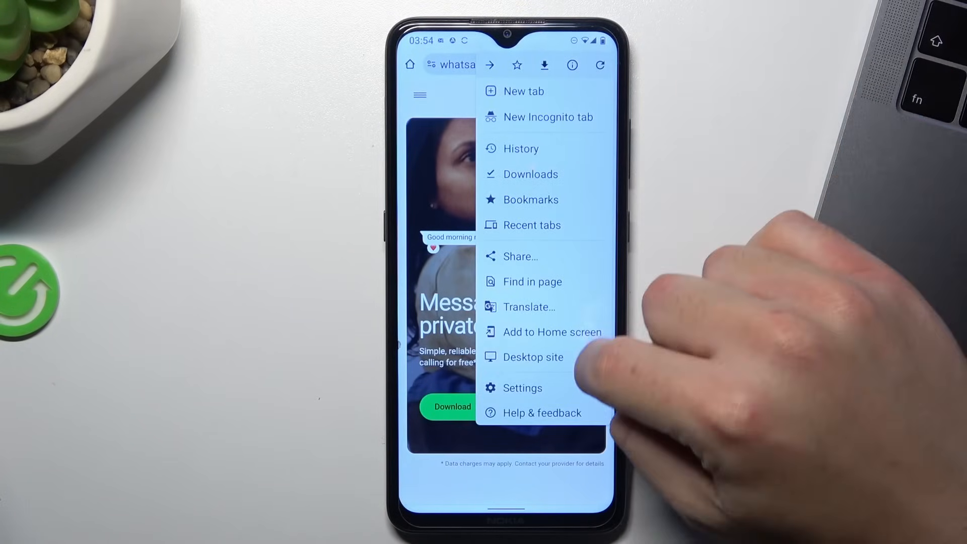
click(535, 357)
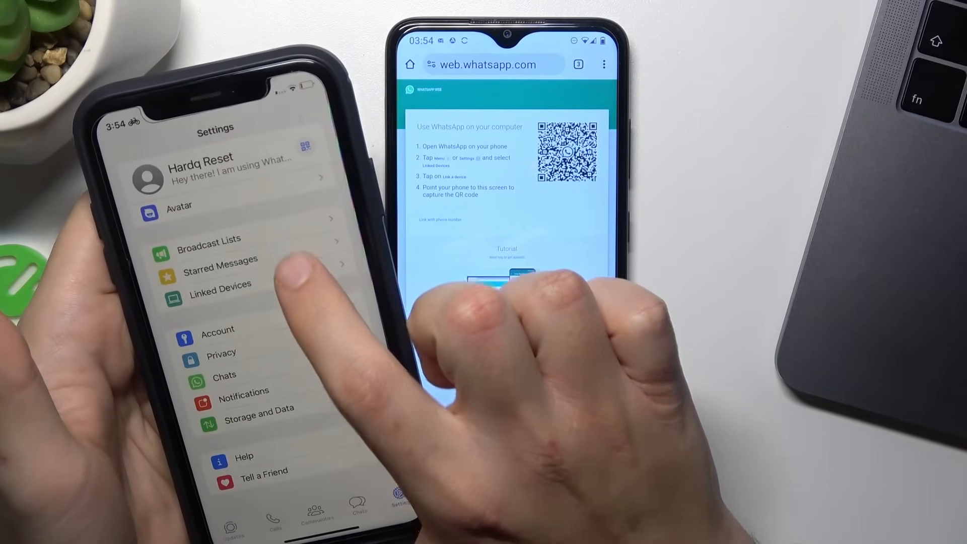
On the second phone, choose Linked Devices, Link a Device, then OK to open the scanner.
click(220, 283)
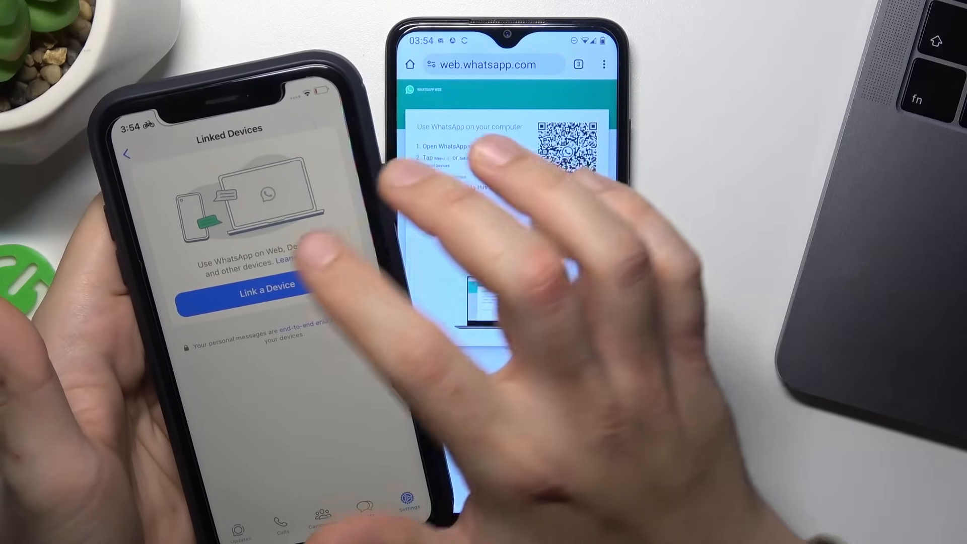
click(266, 290)
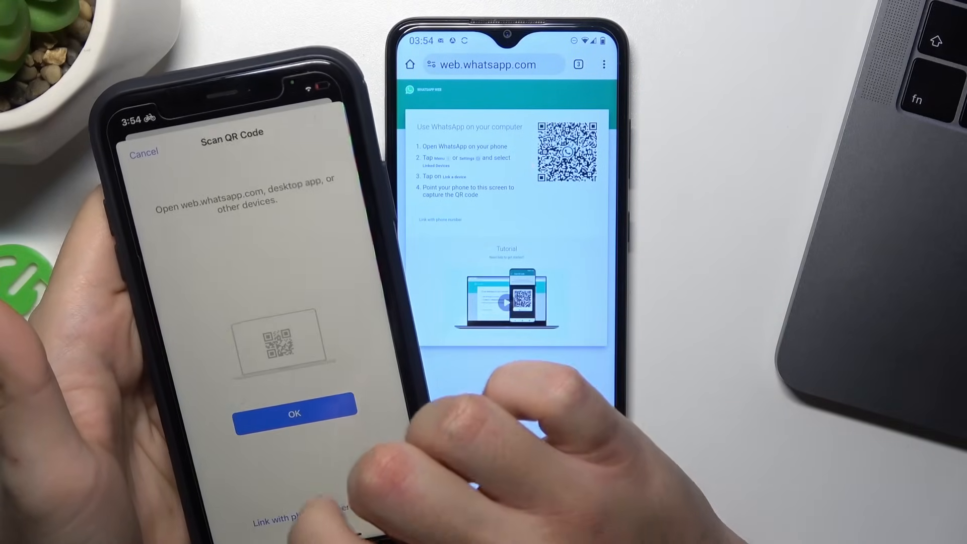
click(294, 413)
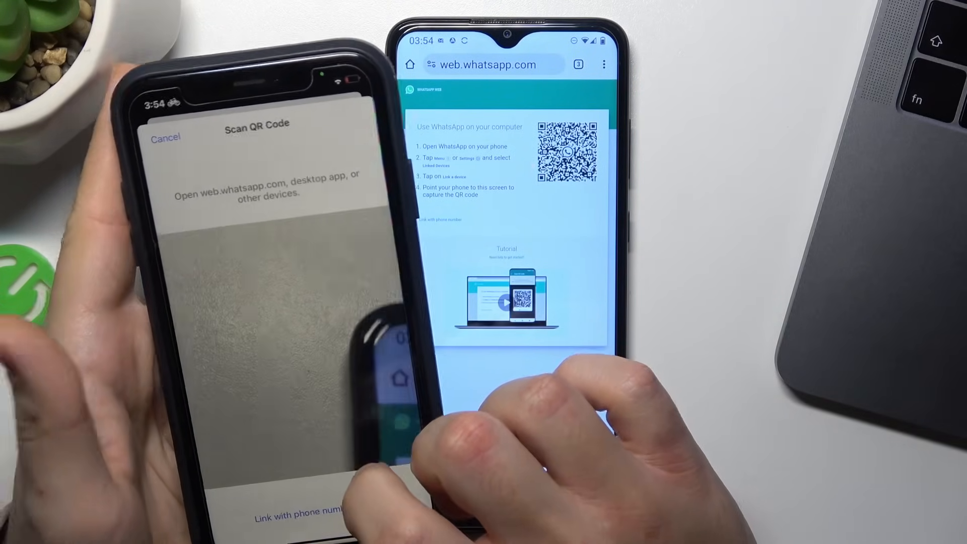